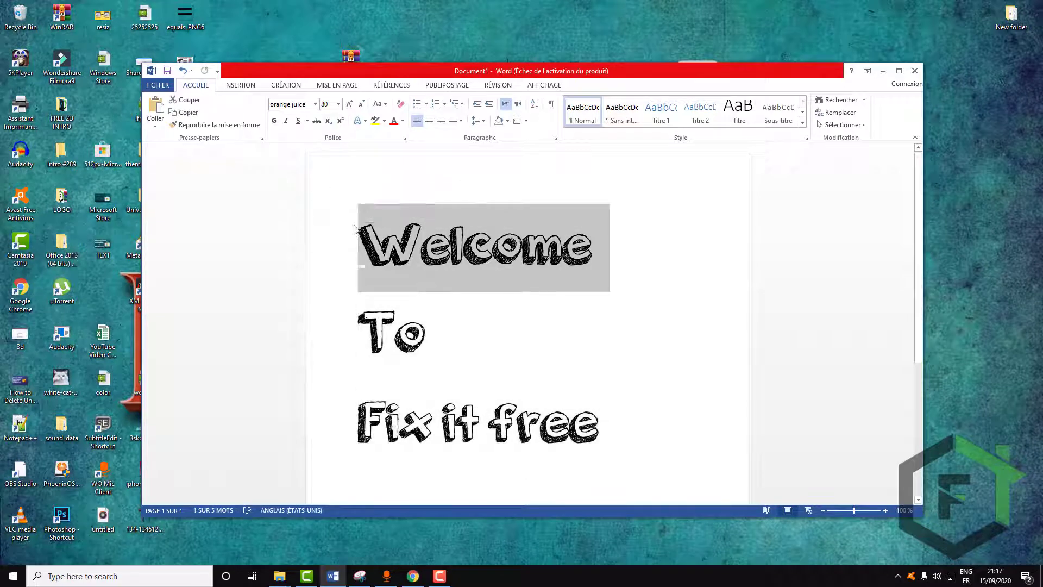
- Replace the decorative 'Welcome To Fix it free' text, leaving the Word page blank
click(659, 260)
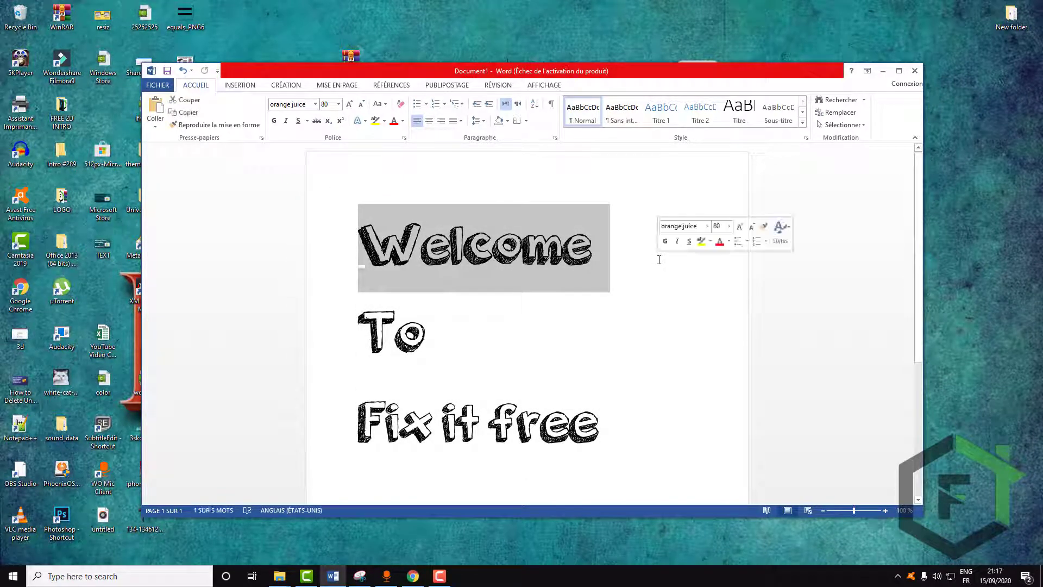
text(hello)
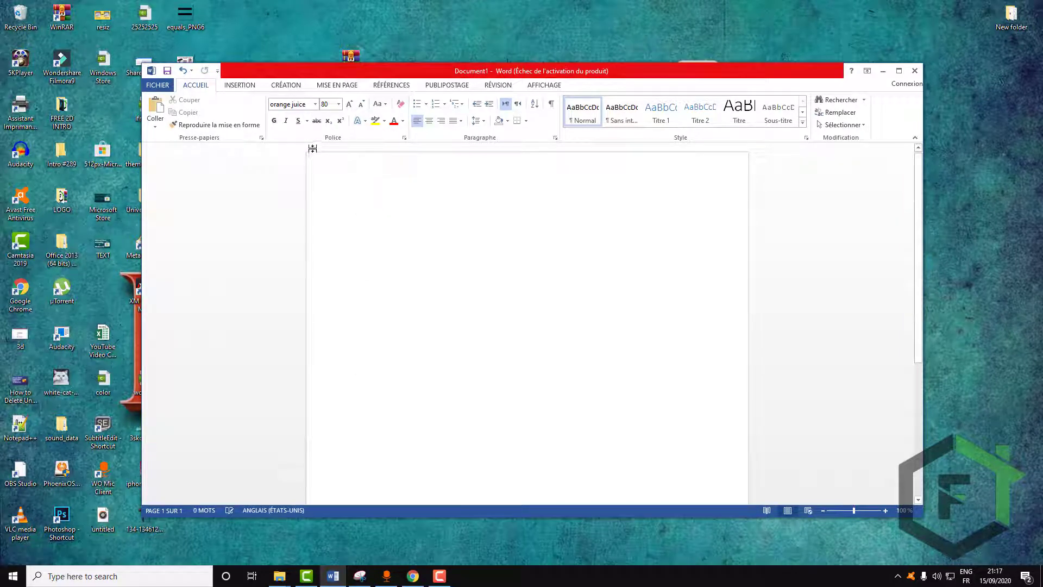
- Search Google for 'free fonts' from the 'free fo' suggestion
click(413, 576)
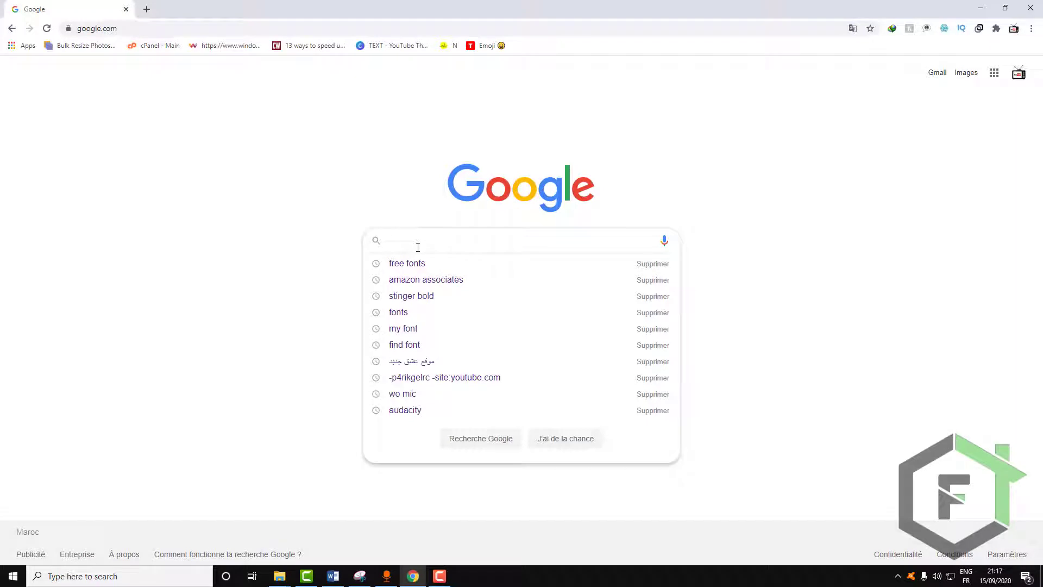
text(free)
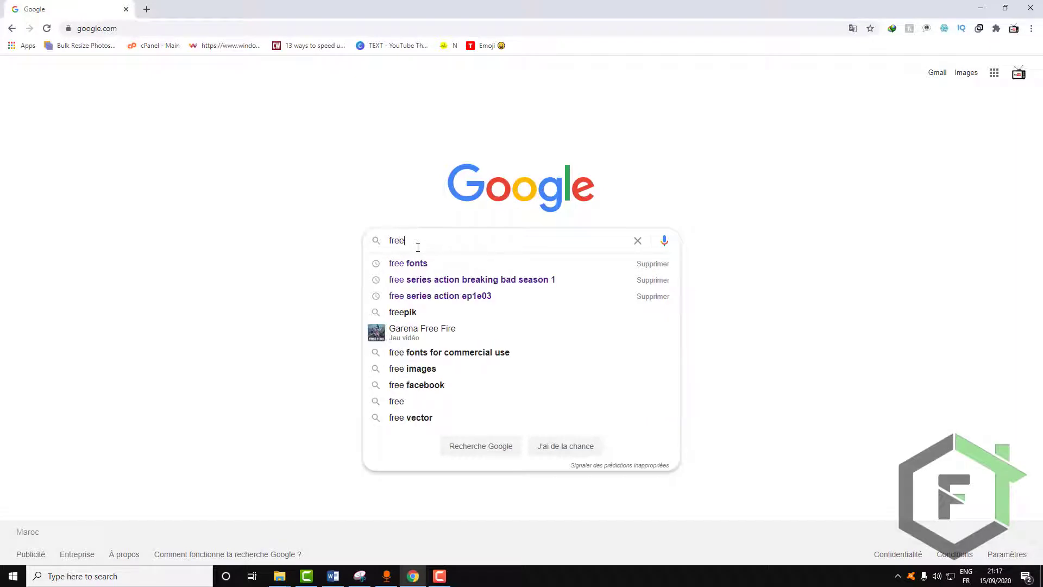
text(fo)
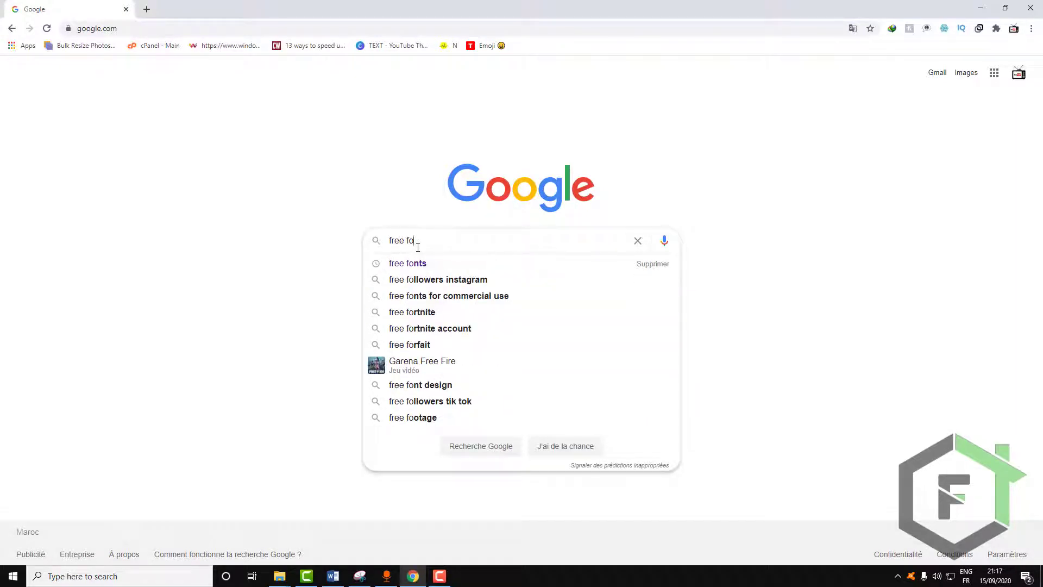
click(407, 263)
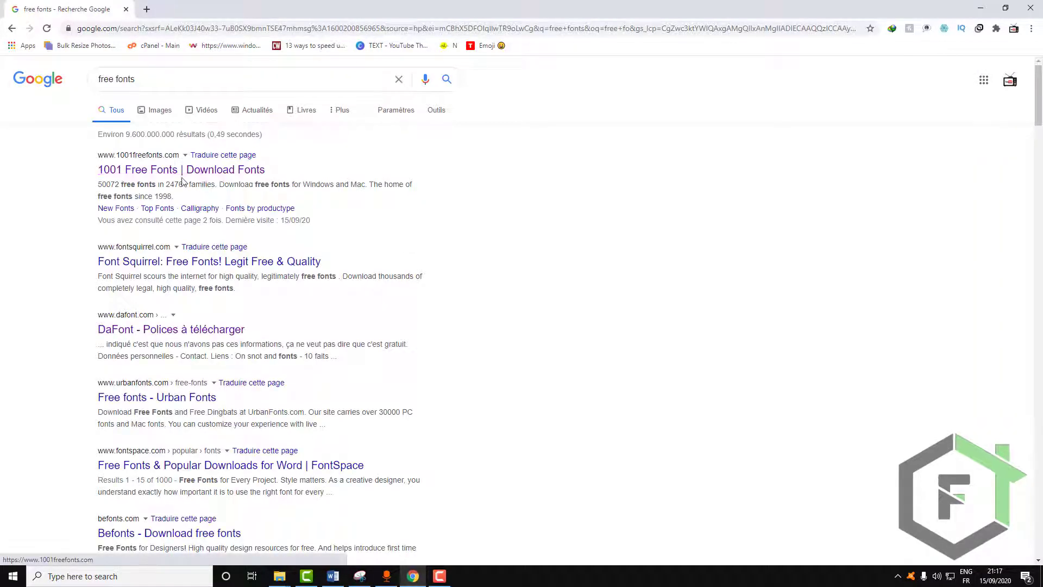
- Browse the 1001 Free Fonts home page's newest fonts, returning to the top categories
click(181, 169)
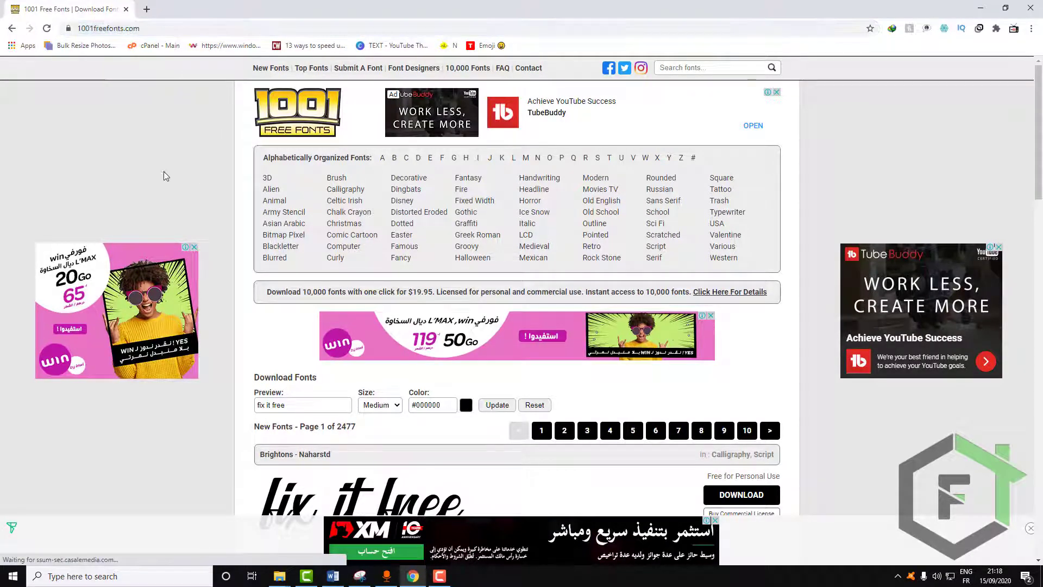
mouse_move(267, 177)
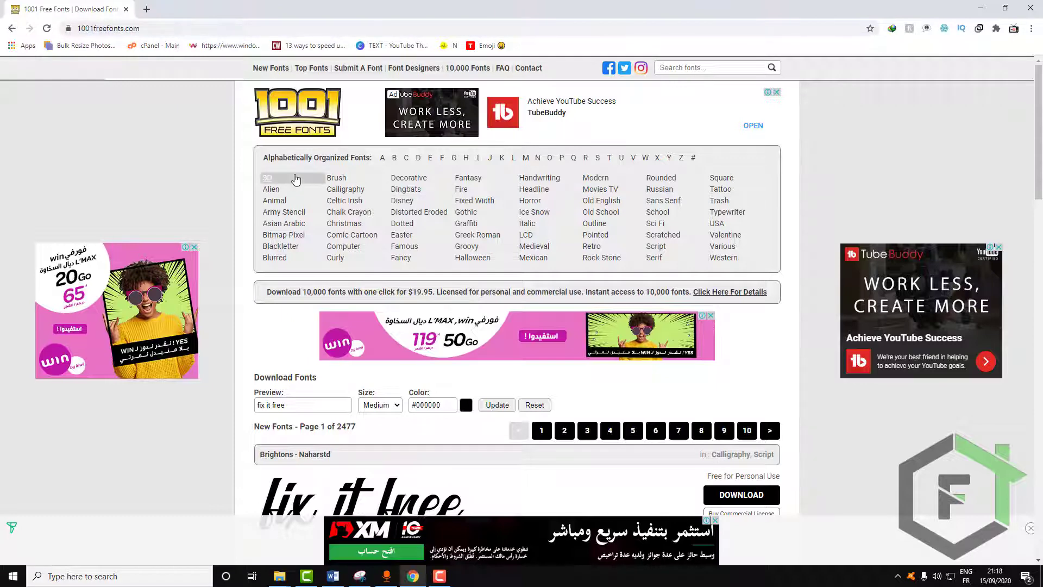
scroll(down, 3)
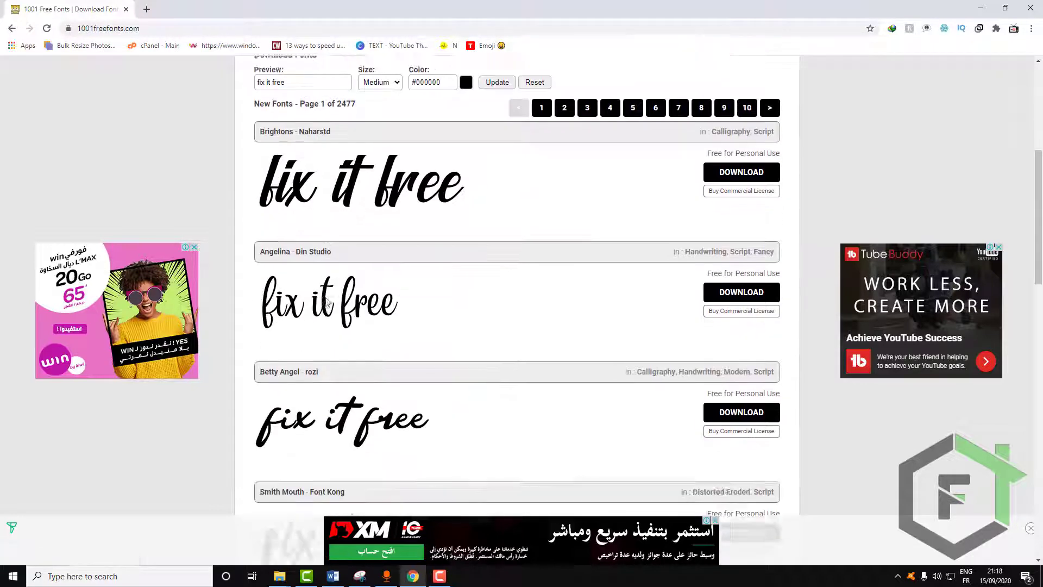
scroll(down, 3)
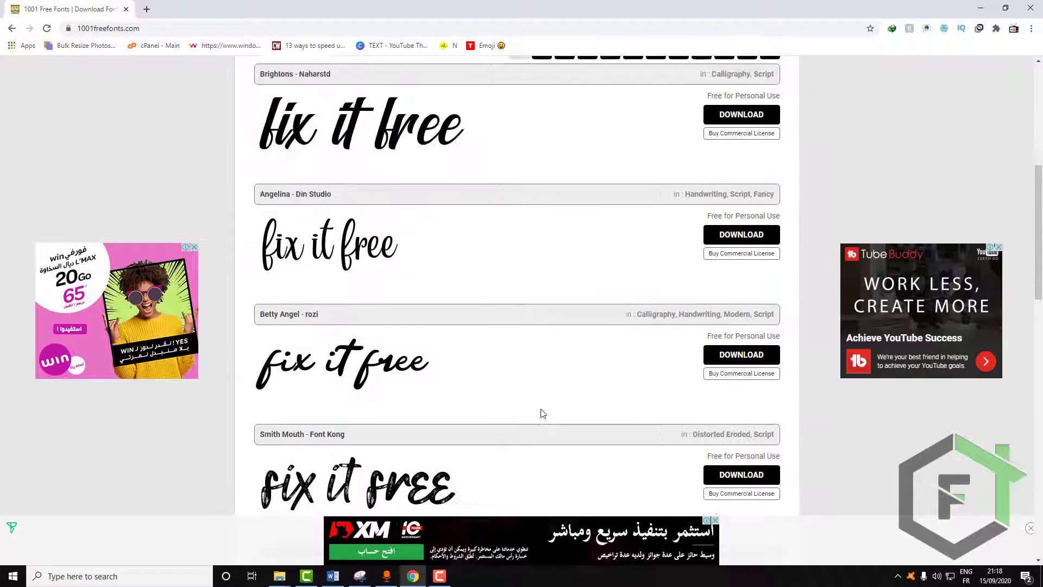
scroll(up, 3)
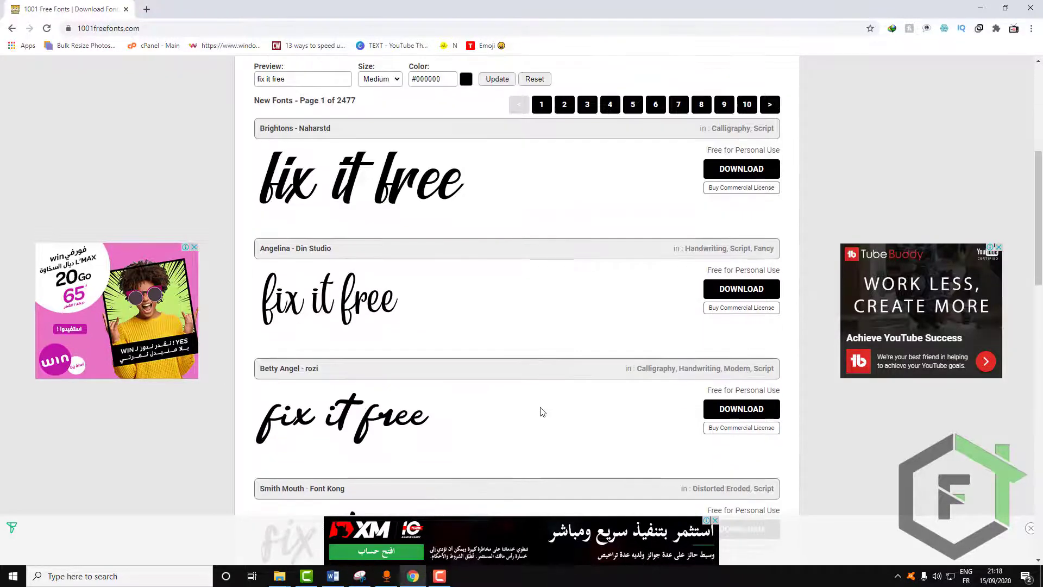
scroll(up, 3)
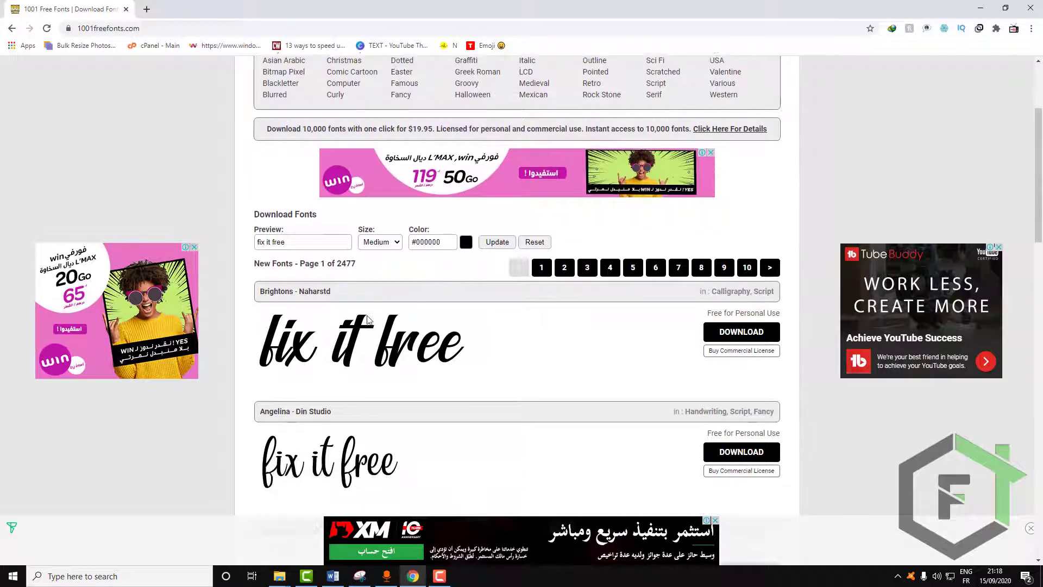
scroll(down, 3)
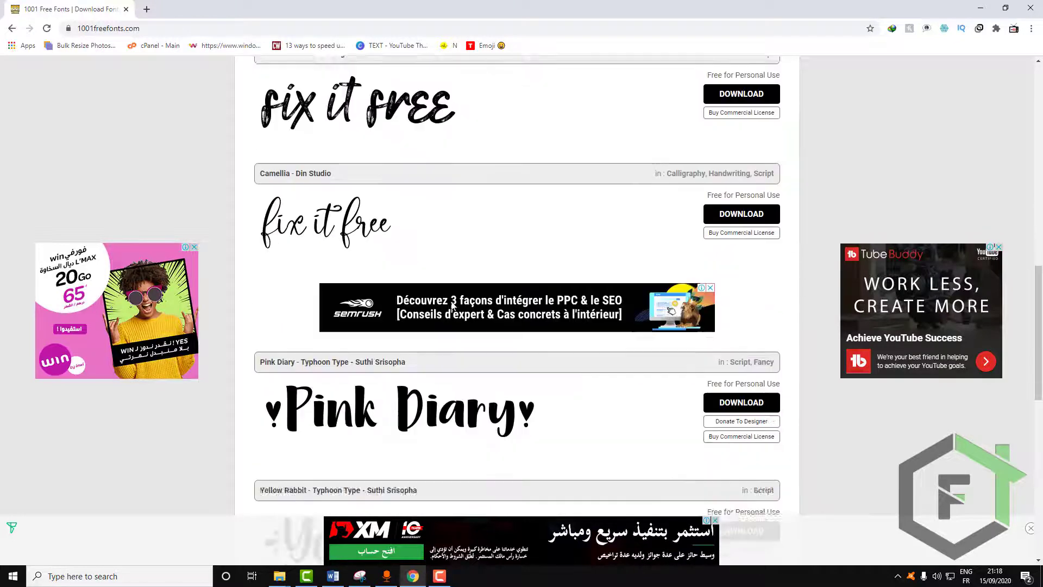
scroll(down, 3)
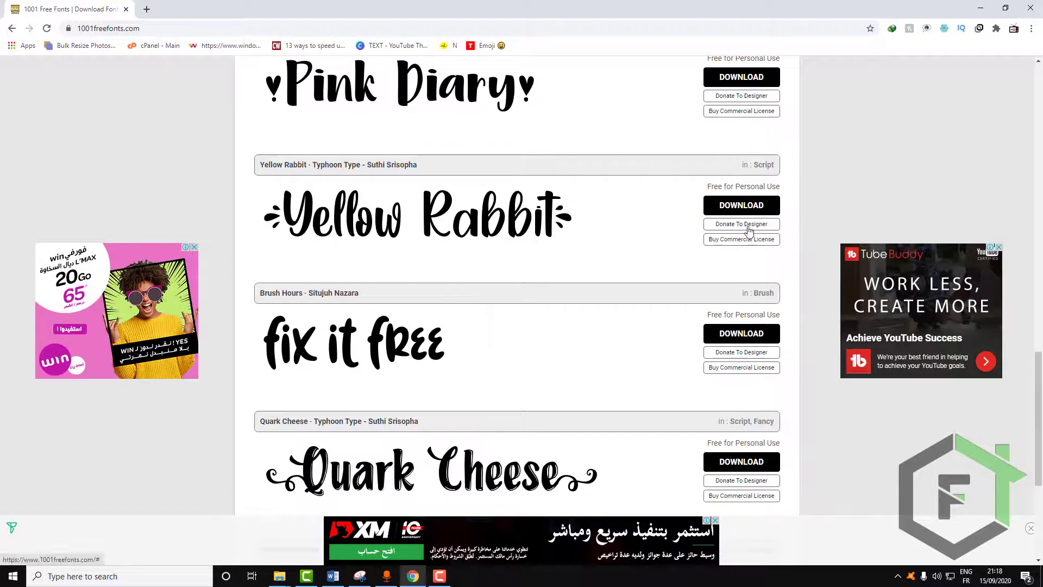
mouse_move(743, 195)
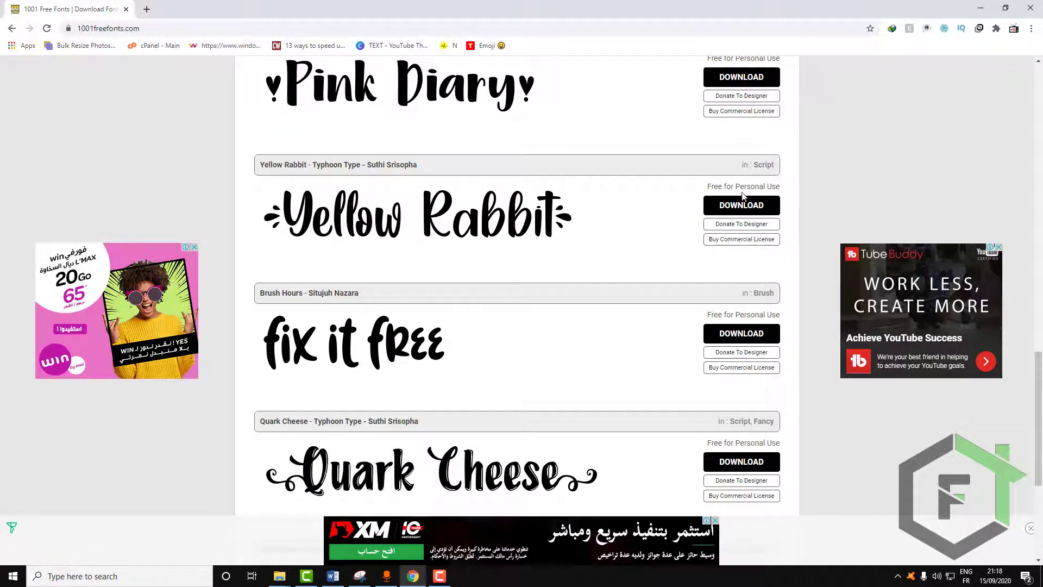
scroll(down, 3)
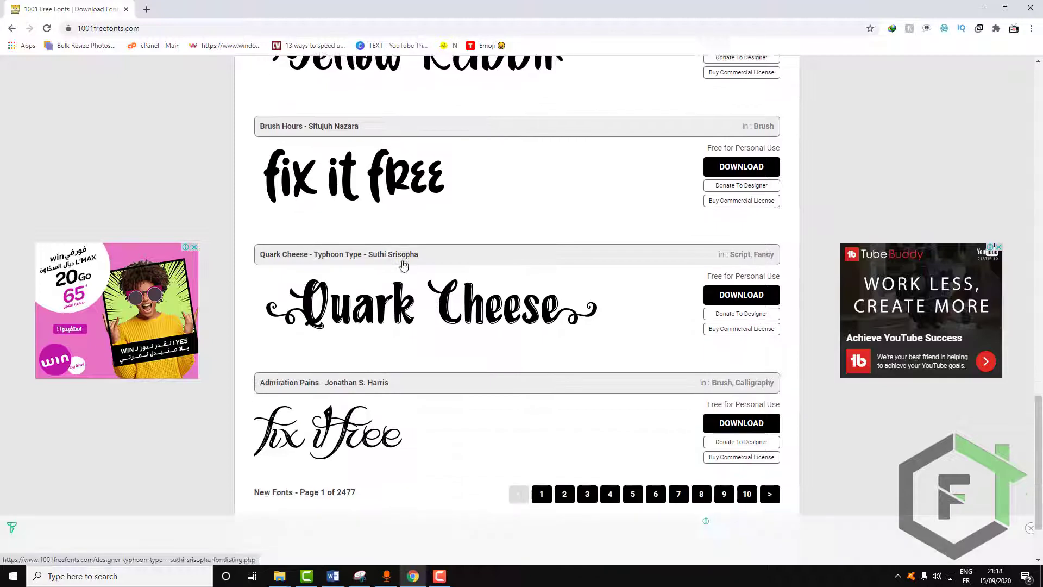
scroll(down, 3)
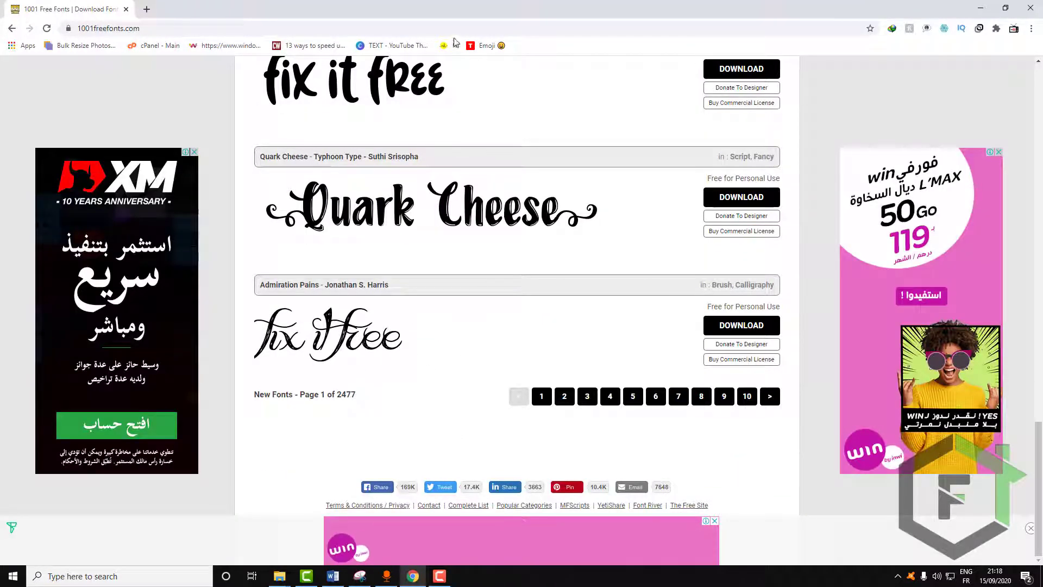
scroll(up, 3)
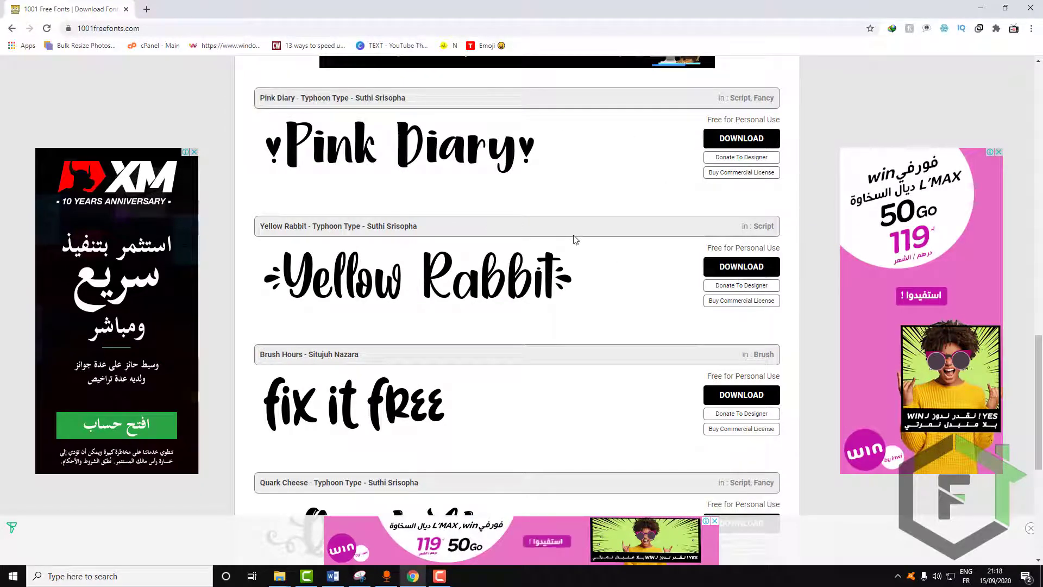
scroll(down, 3)
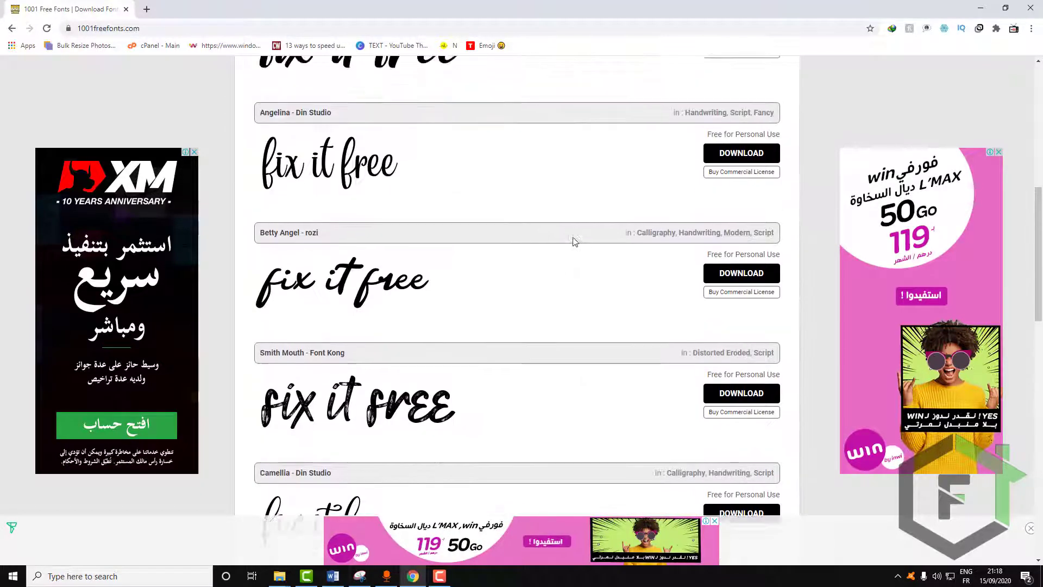
scroll(up, 3)
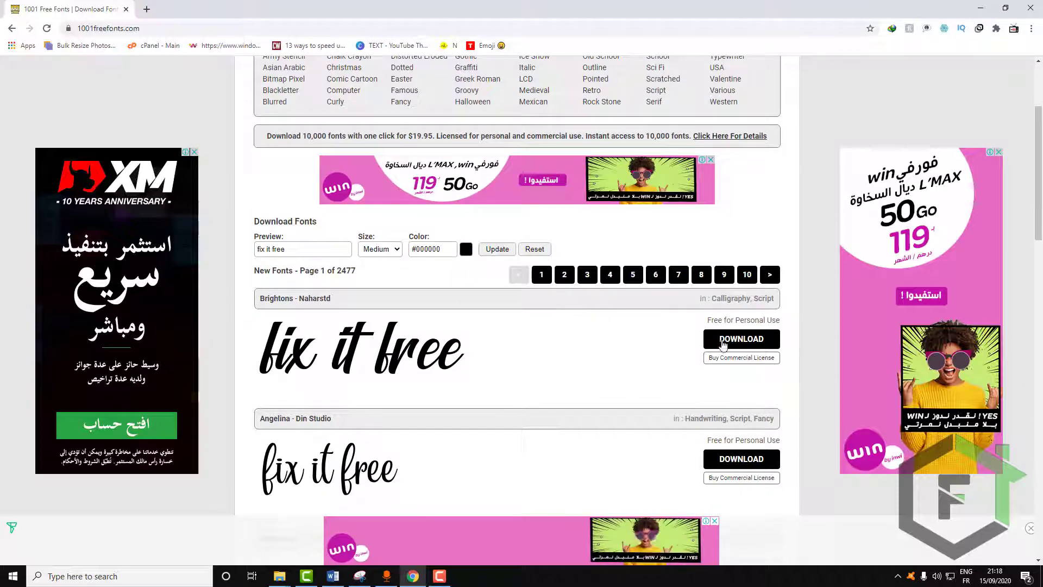
mouse_move(439, 359)
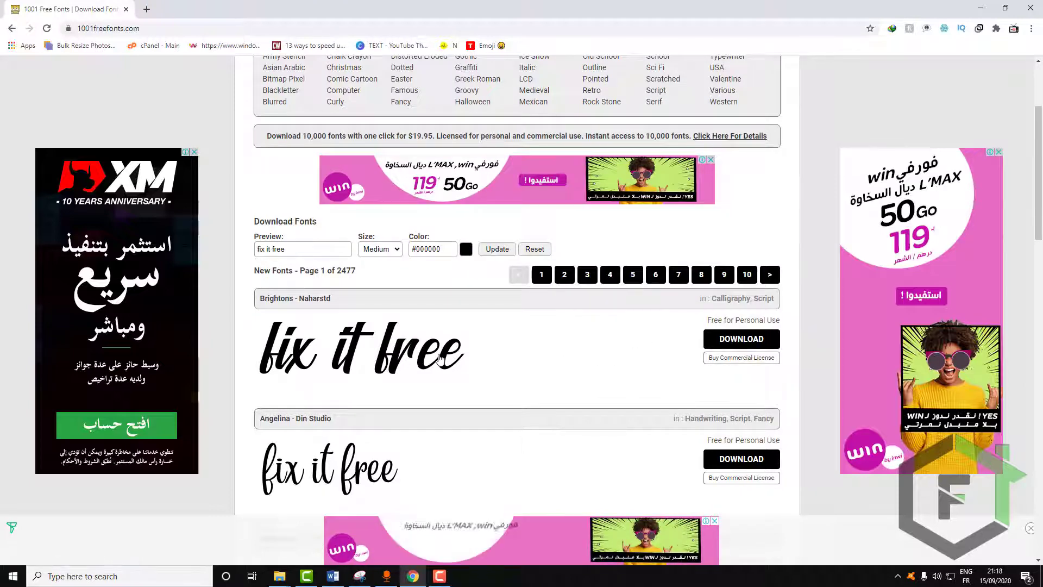
scroll(up, 3)
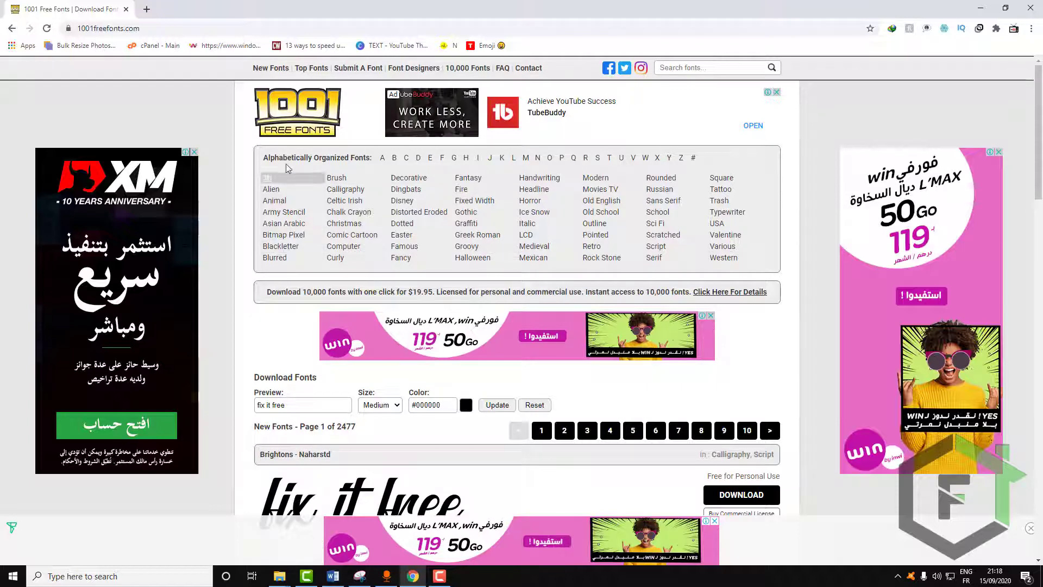
- Browse the 3D fonts category and move to its fourth page
click(267, 177)
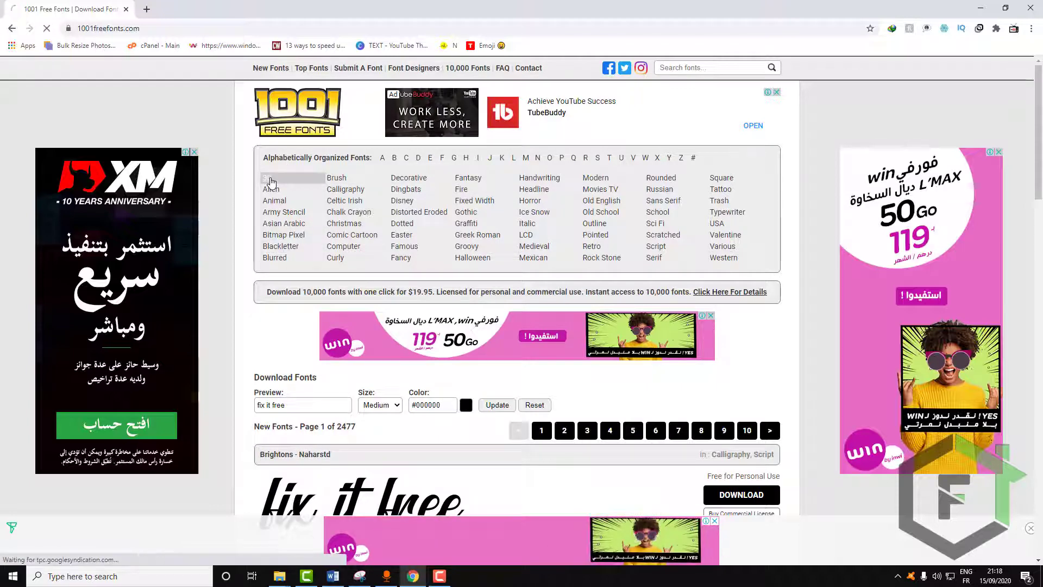
click(270, 188)
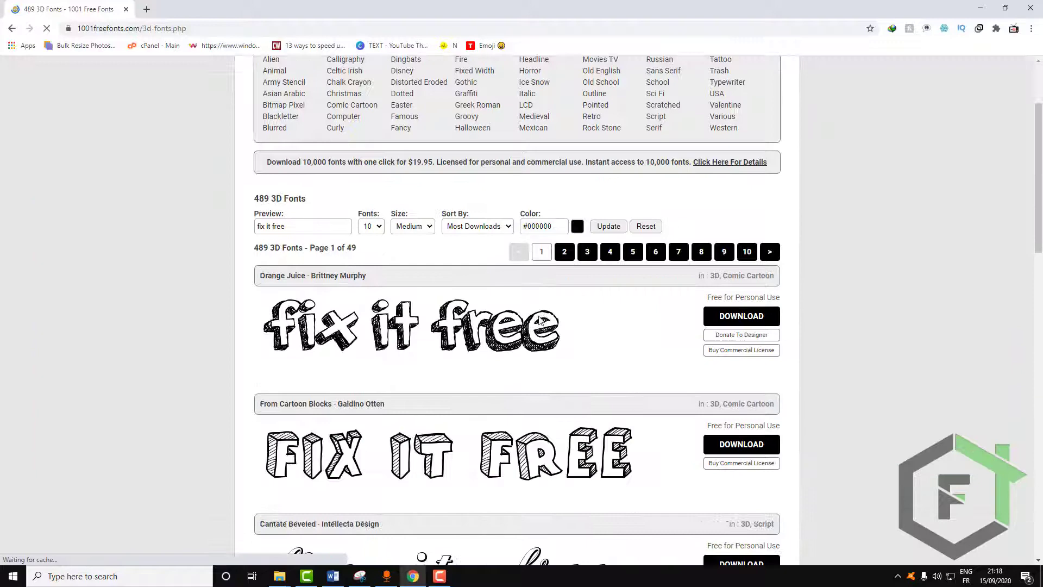
scroll(down, 3)
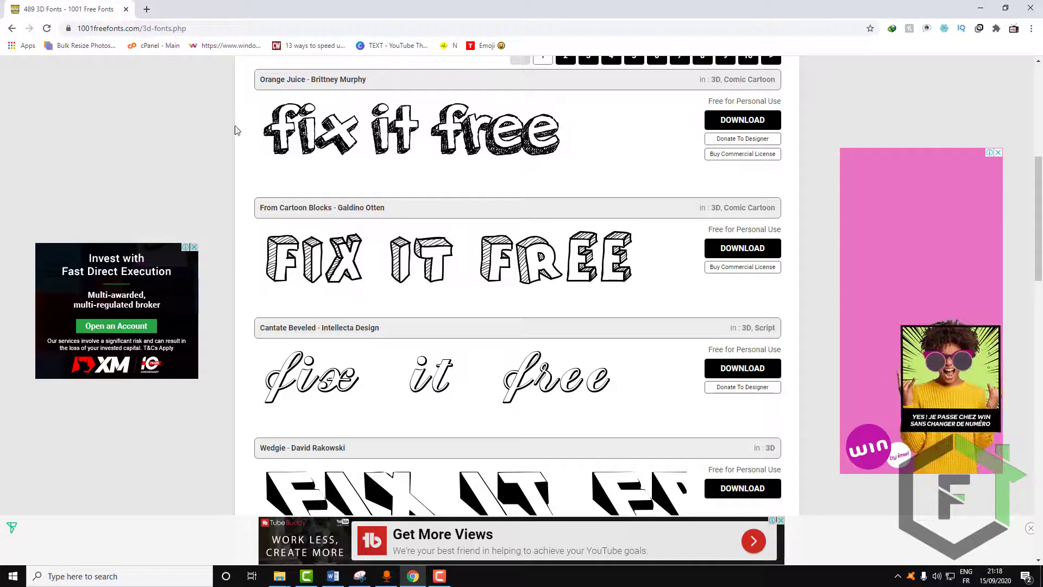
scroll(down, 3)
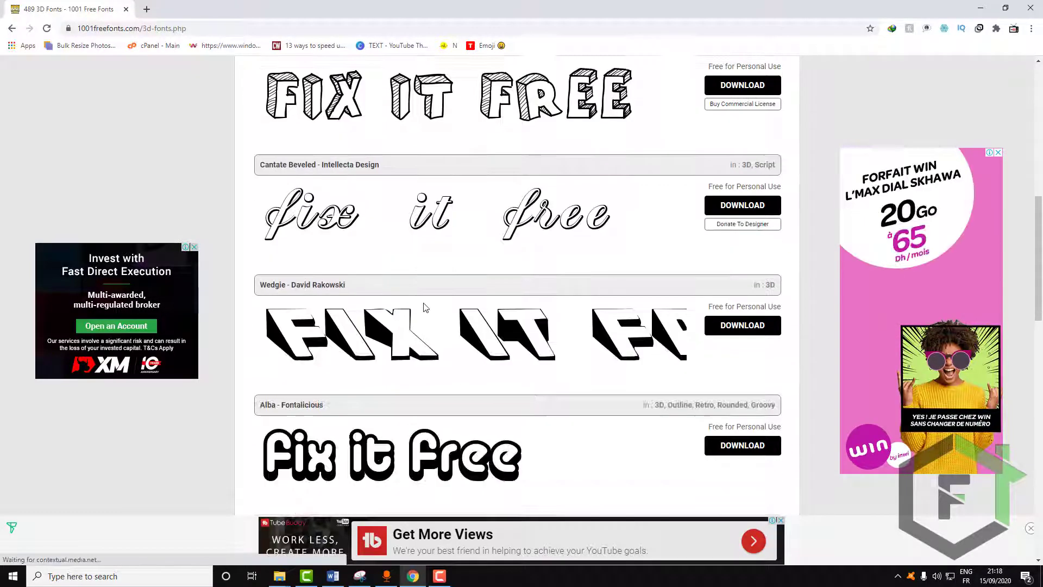
scroll(down, 3)
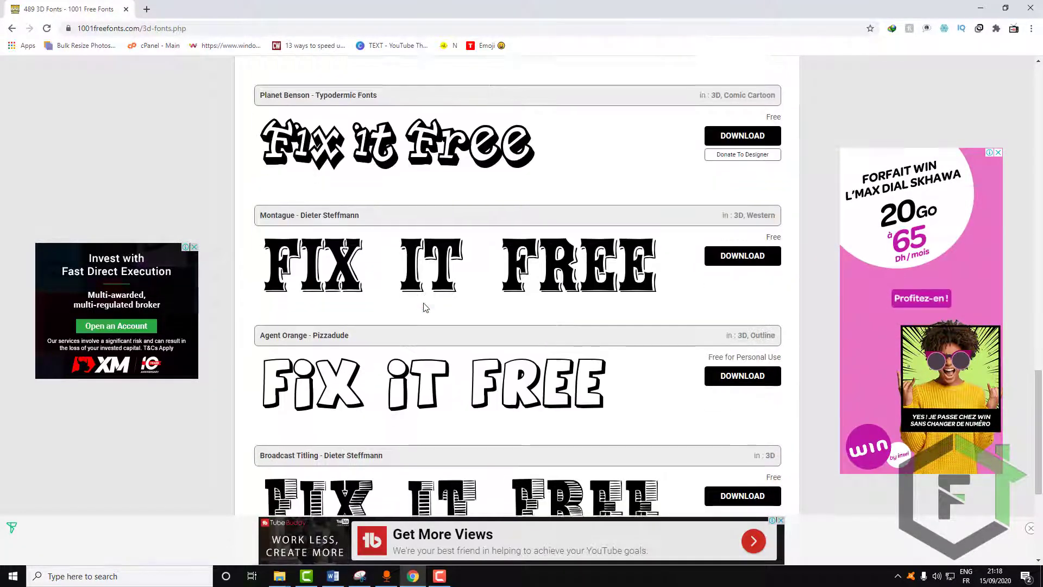
scroll(down, 3)
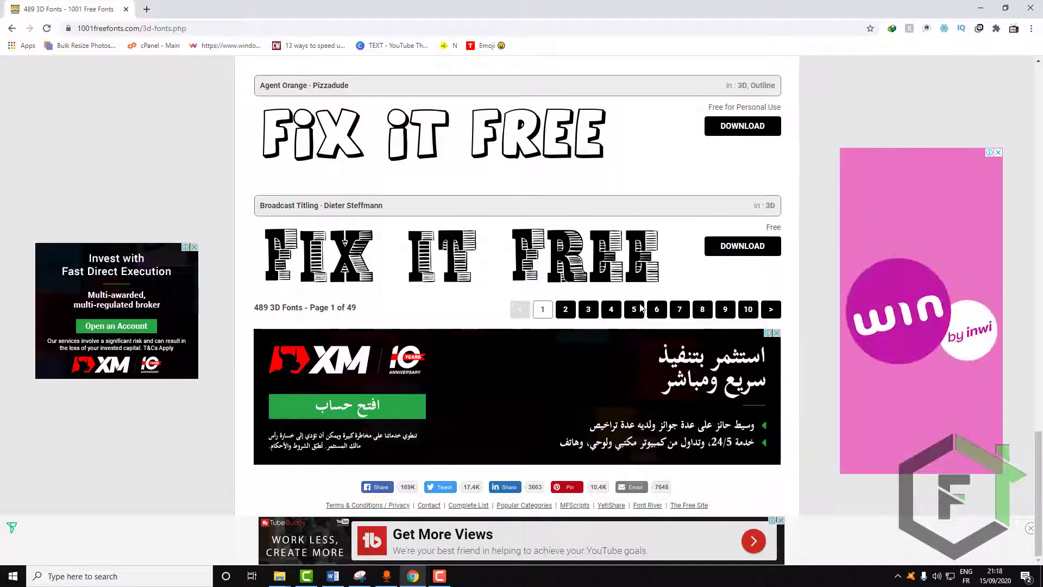
click(610, 310)
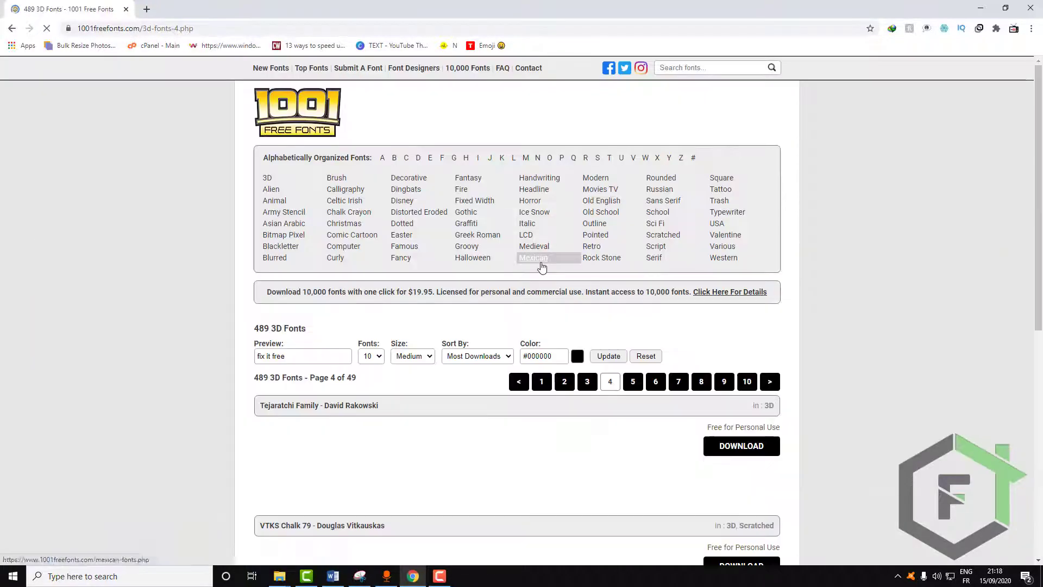
- Start the download of the VTKS Chalk 79 font zip
scroll(down, 3)
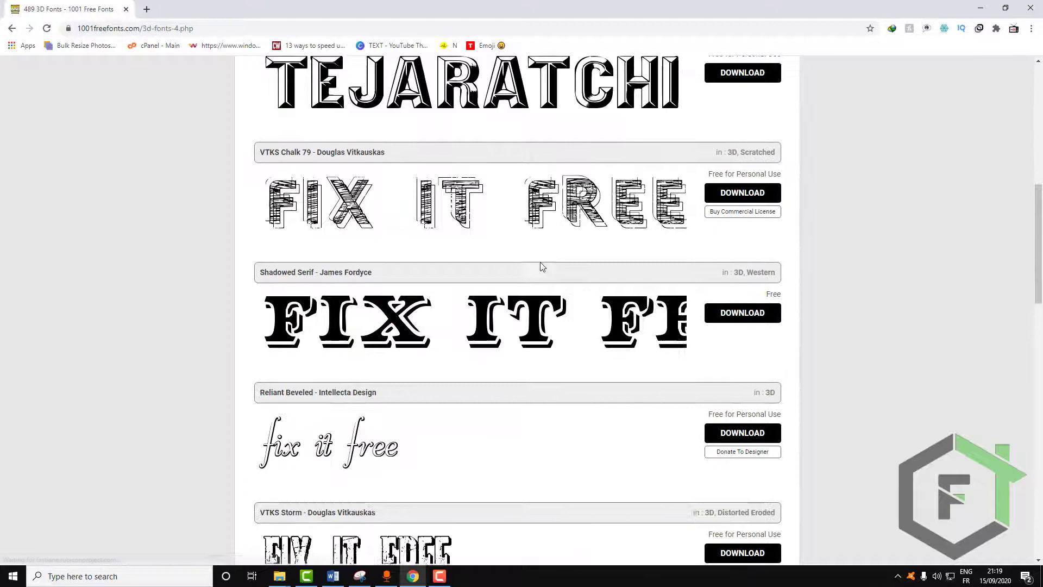
scroll(up, 3)
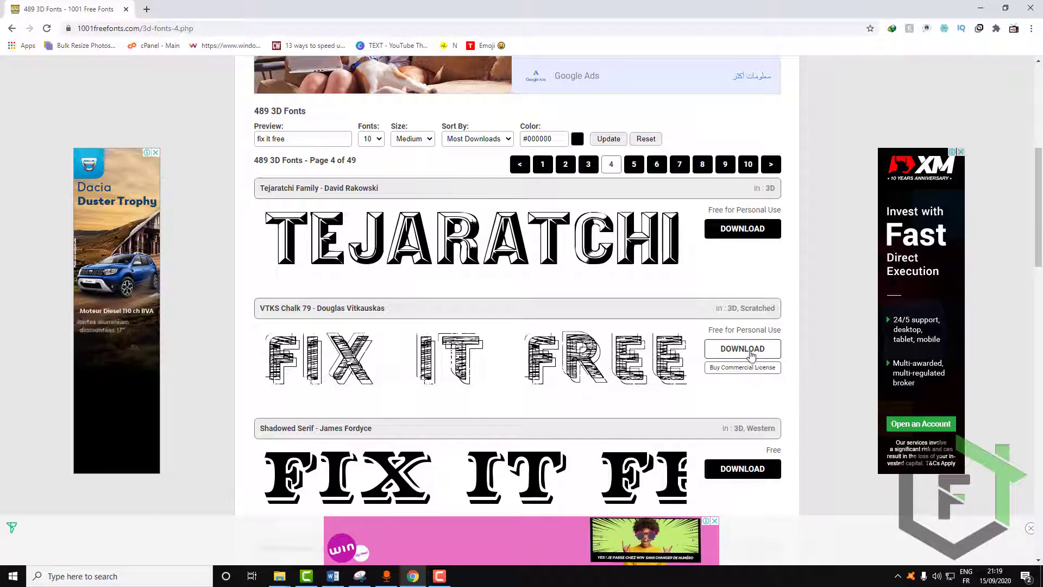
click(742, 349)
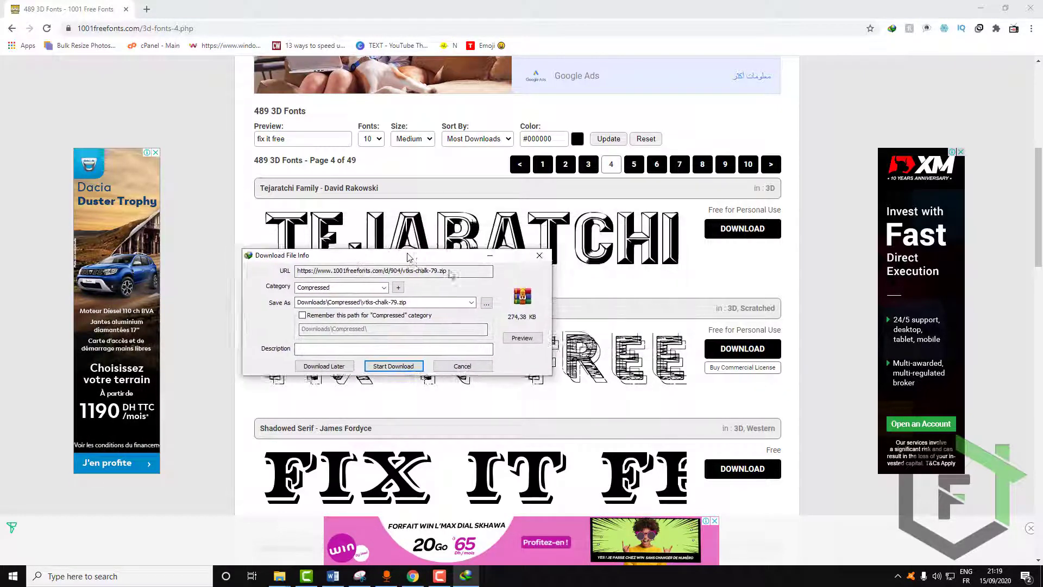
- Start the IDM download so the VTKS Chalk 79 zip lands on the desktop
click(392, 366)
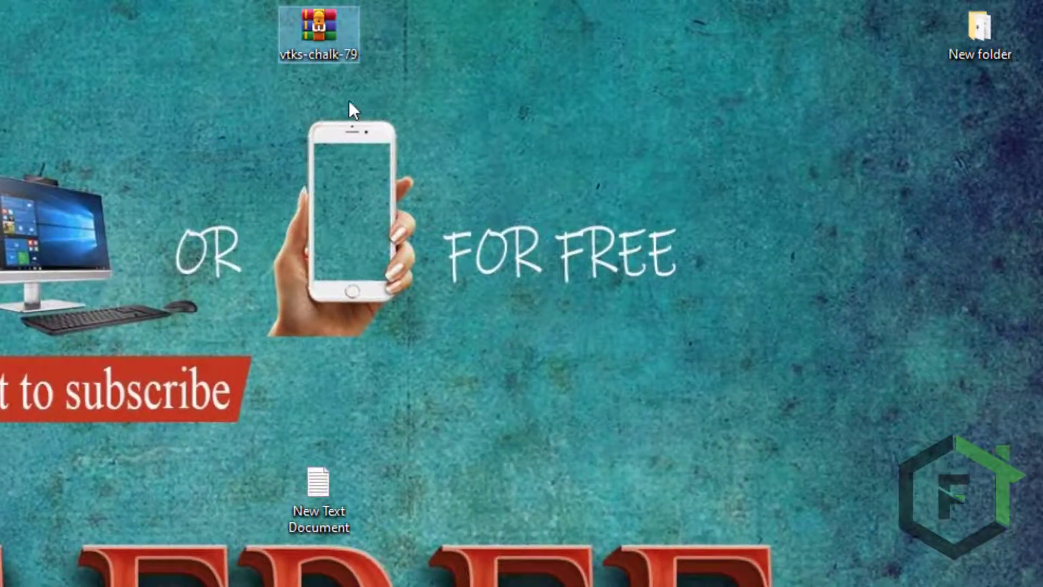
- Extract the vtks-chalk-79 zip on the desktop and bring up the font file's Install option
right_click(319, 37)
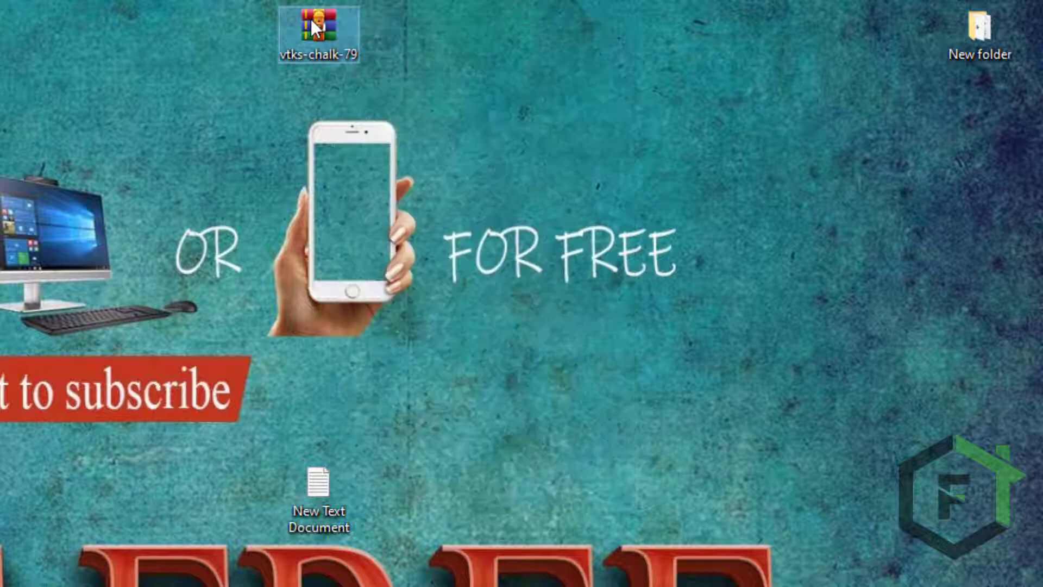
double_click(318, 23)
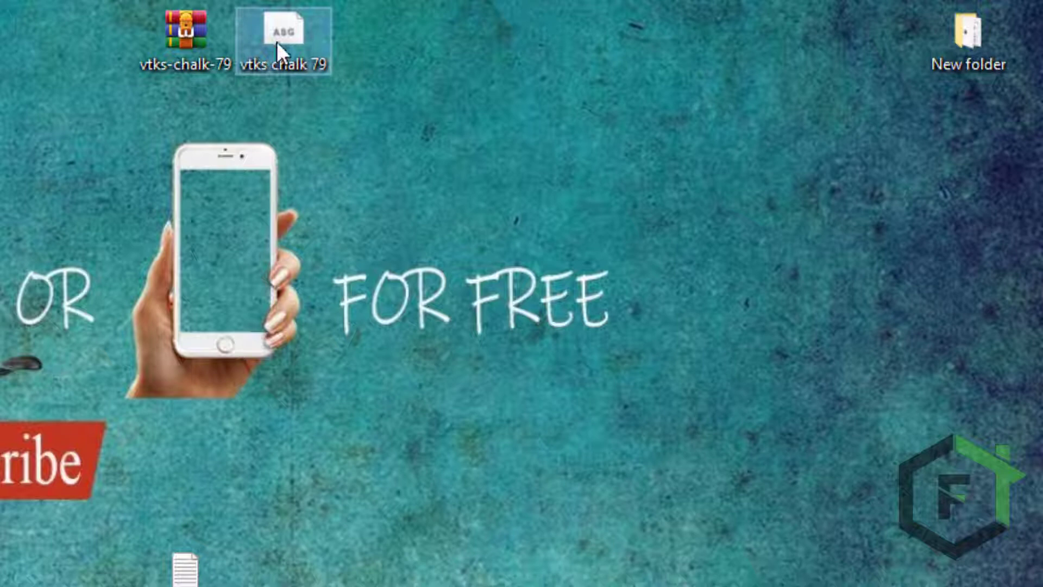
right_click(283, 31)
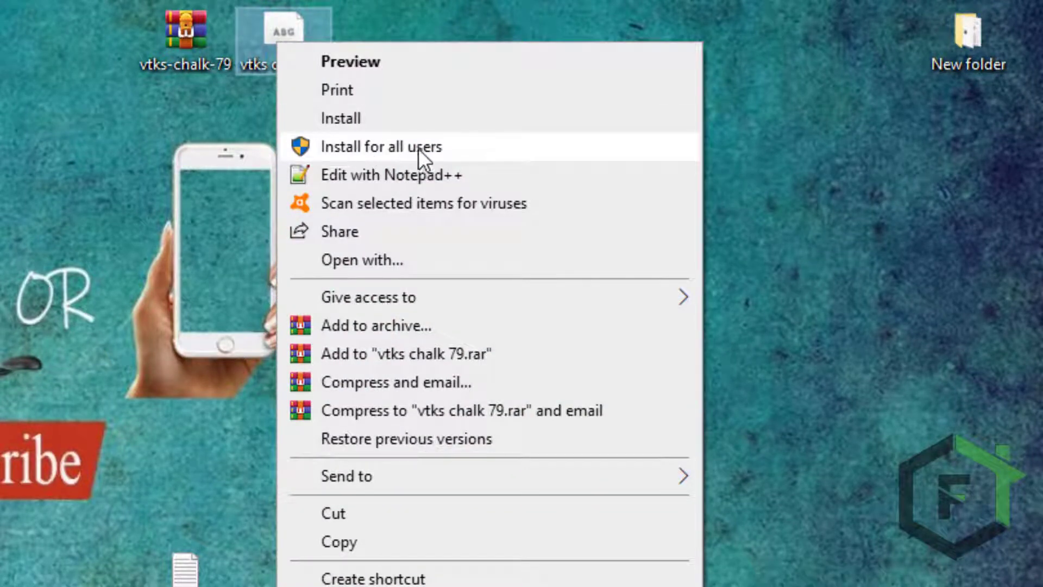
mouse_move(416, 160)
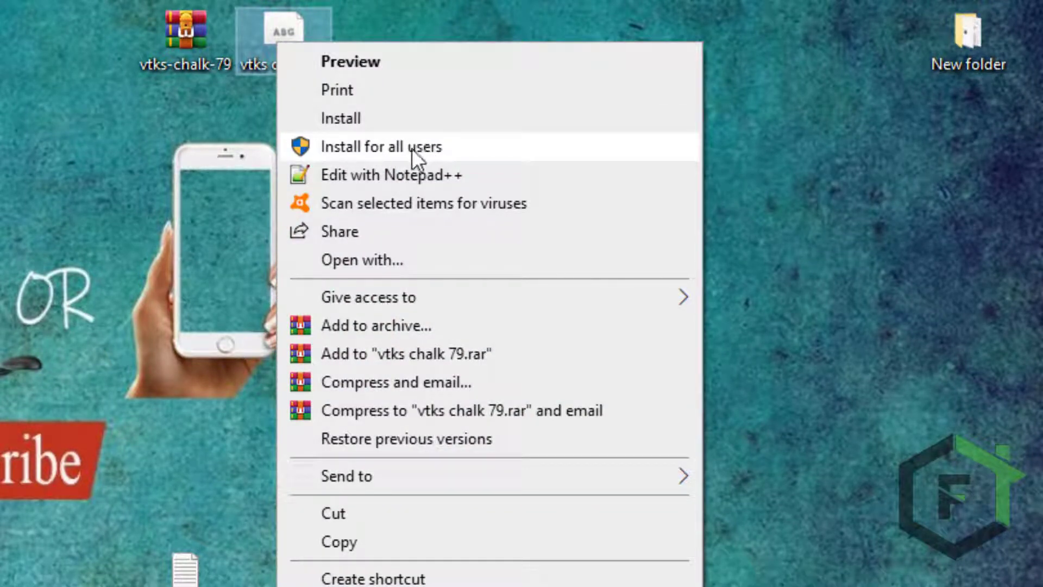
mouse_move(382, 159)
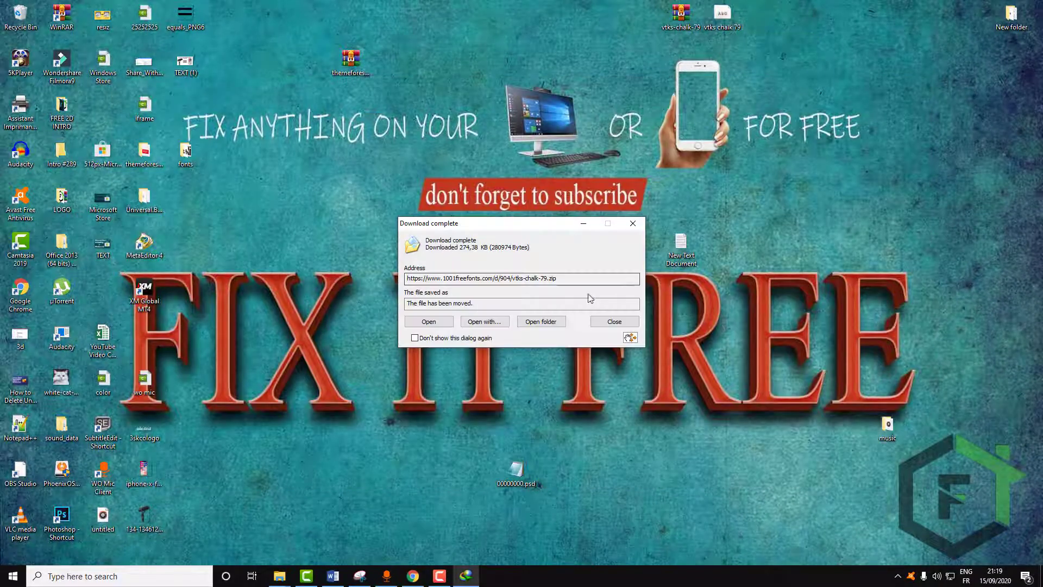
- Return to the blank Word document and close the download-complete notice
click(412, 575)
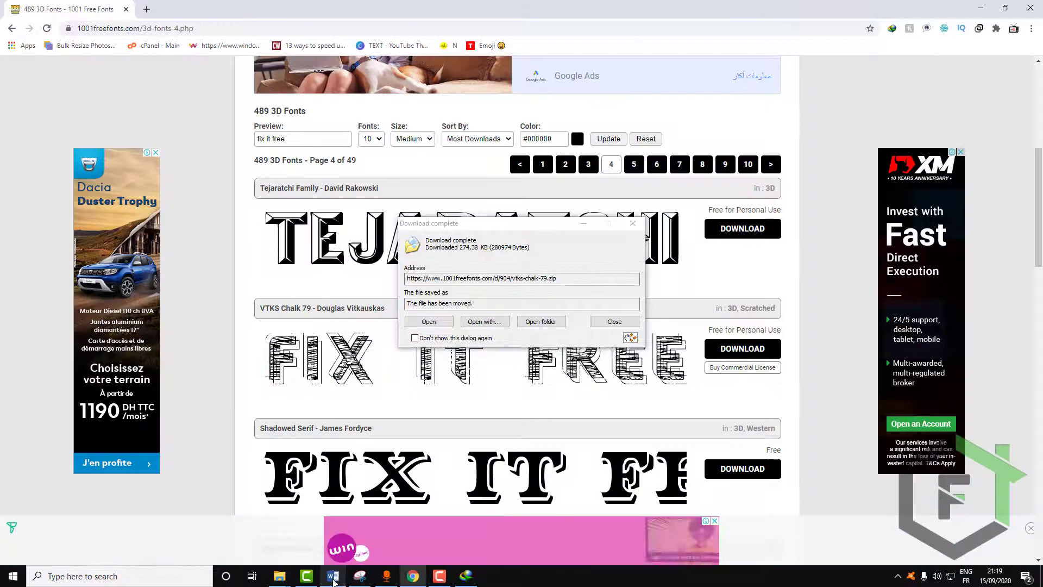
click(333, 576)
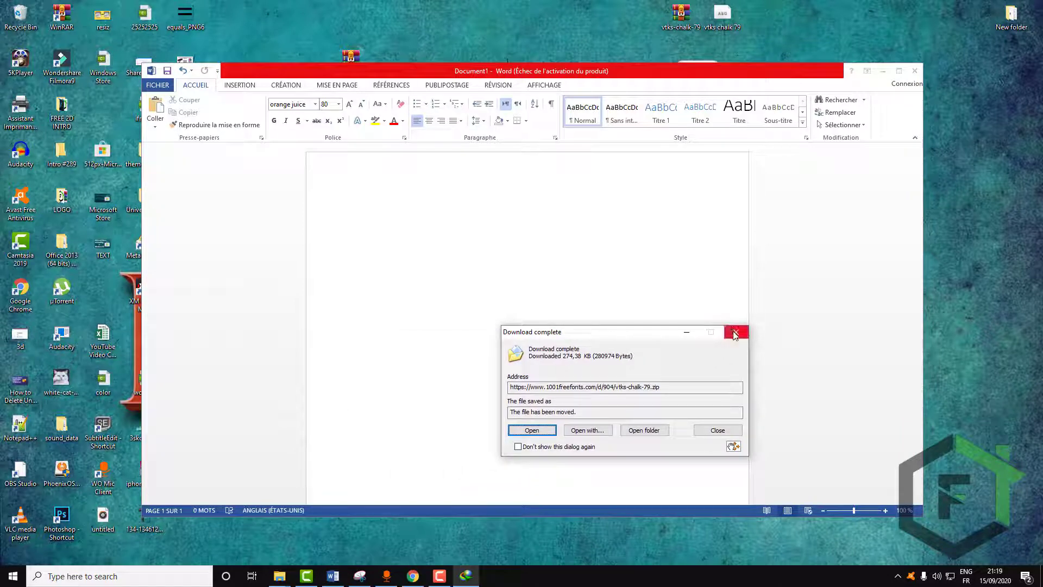
click(735, 332)
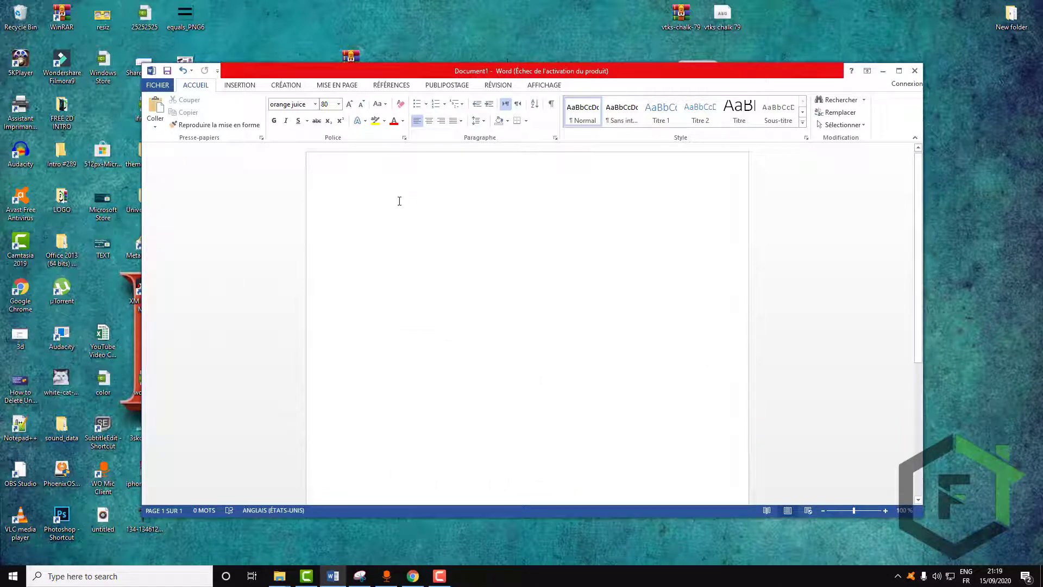
- Choose VTKS Chalk 79 from the Home font list as the document font
click(314, 104)
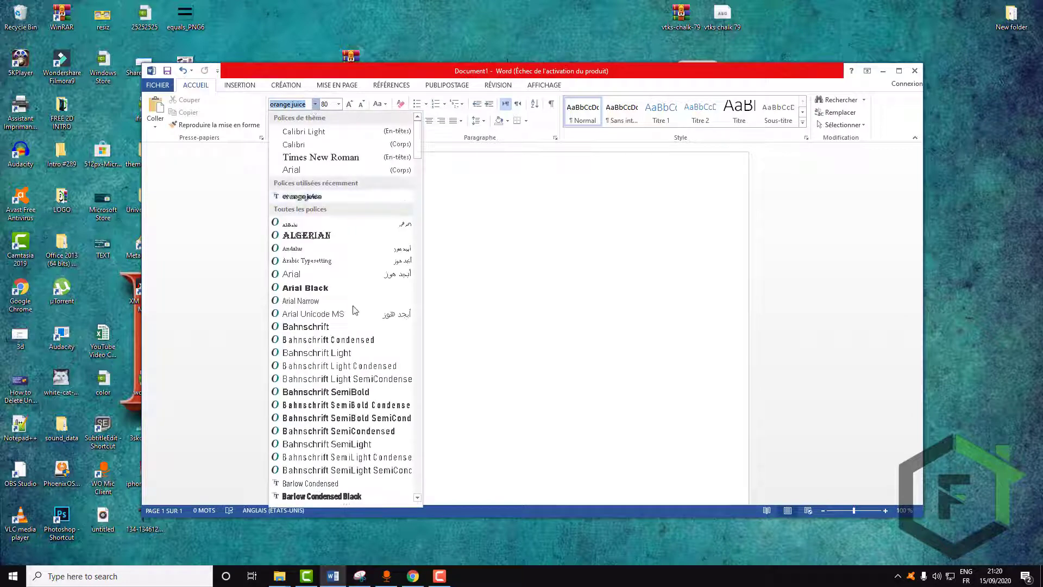
mouse_move(373, 300)
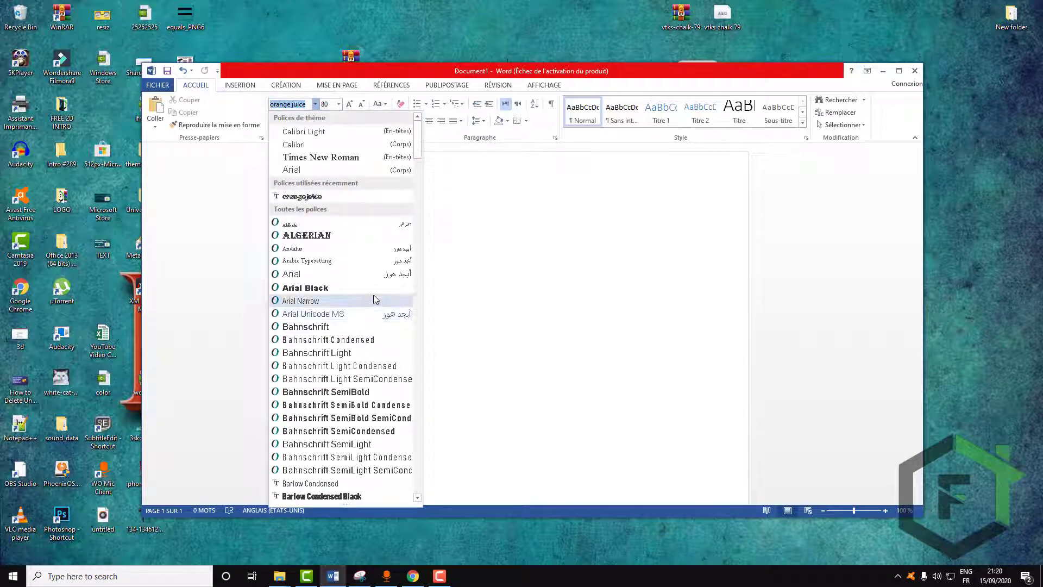
scroll(down, 3)
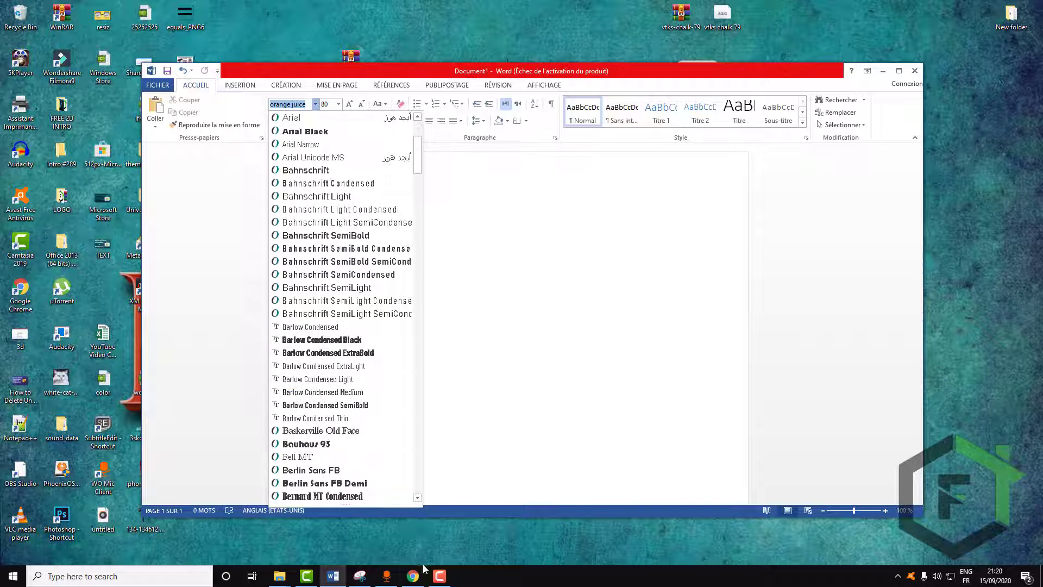
scroll(down, 3)
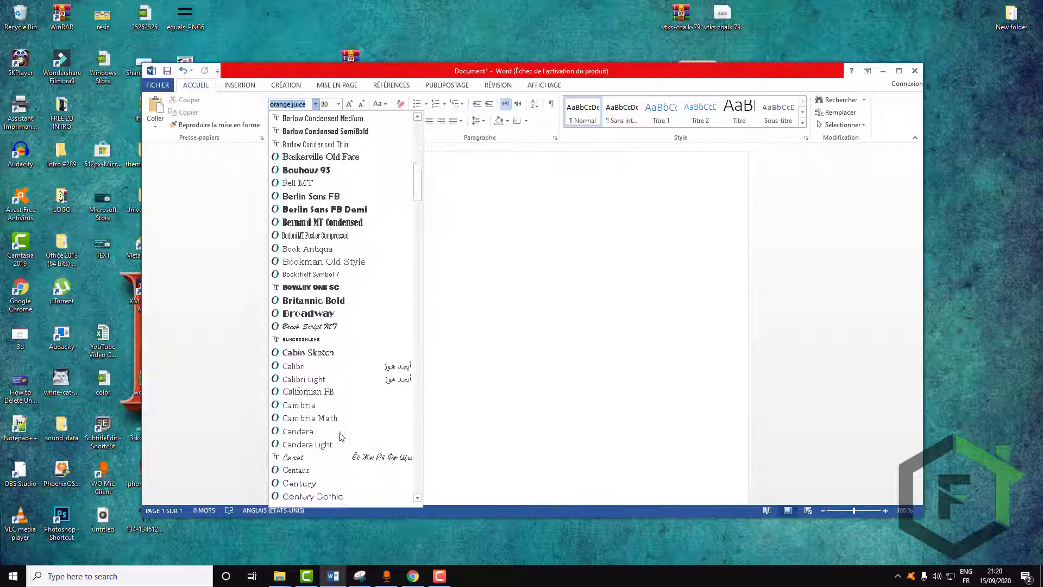
scroll(down, 3)
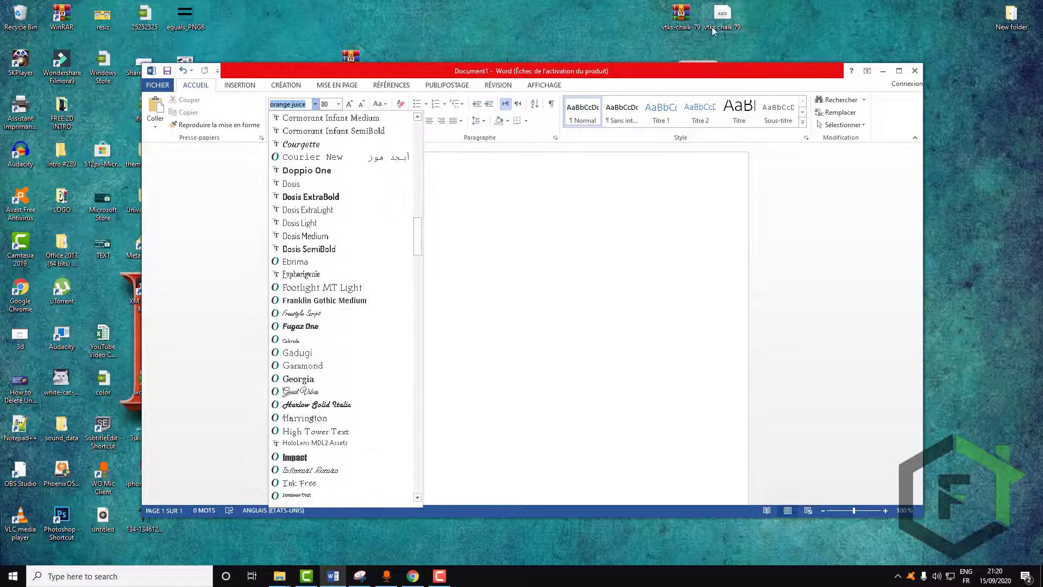
scroll(down, 3)
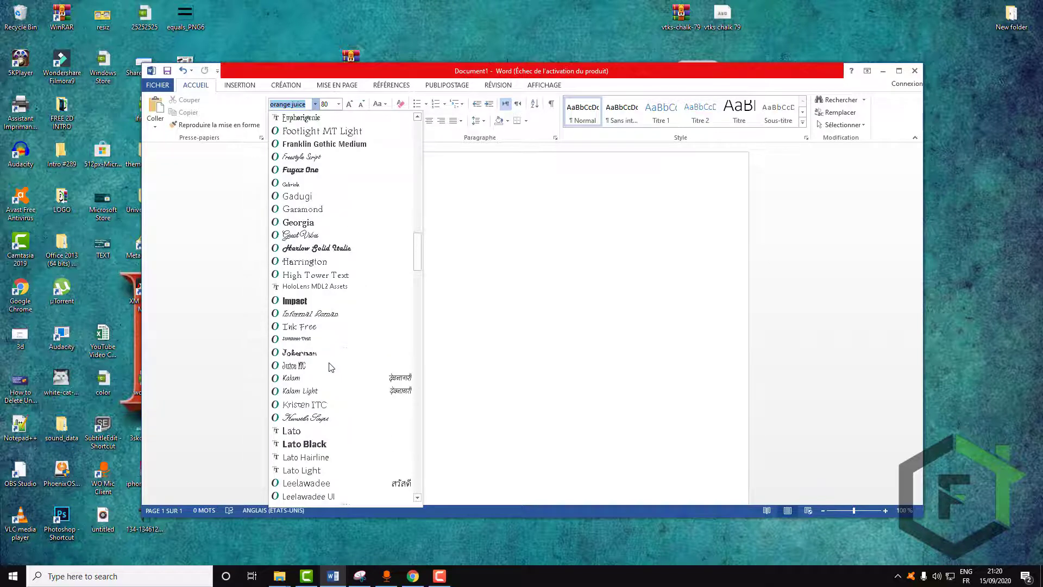
scroll(down, 3)
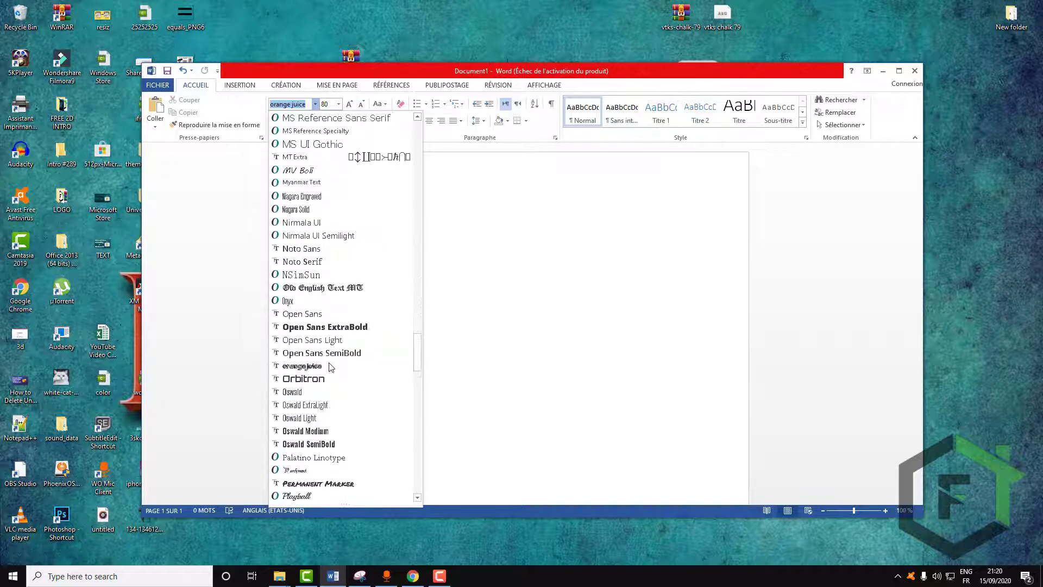
scroll(down, 3)
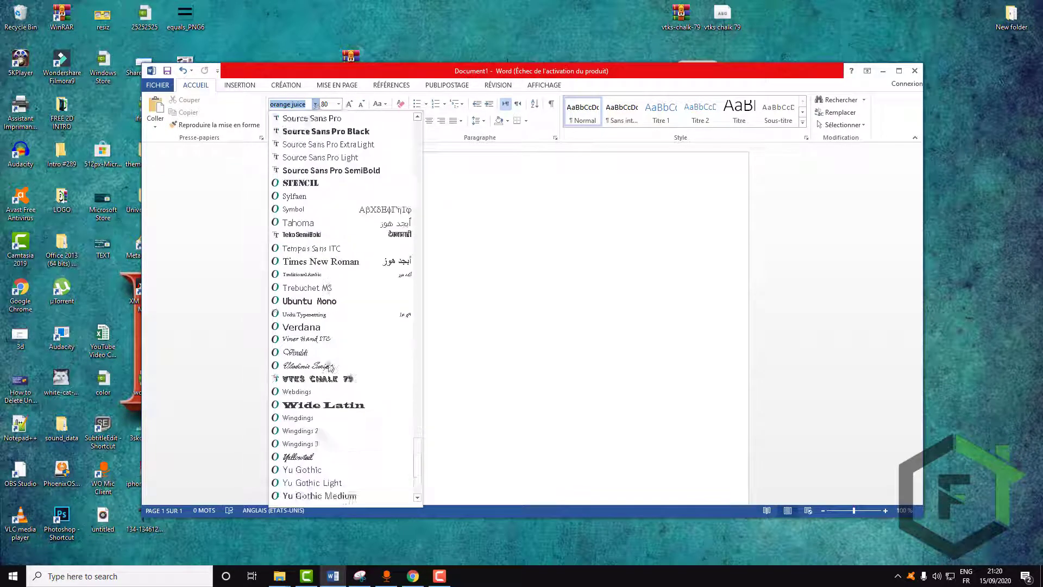
scroll(down, 3)
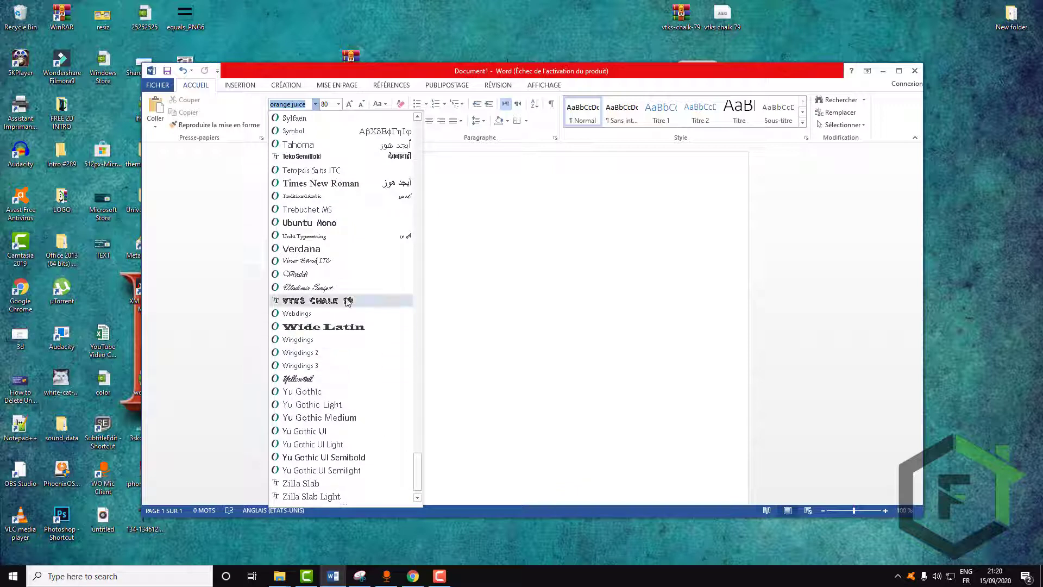
click(315, 300)
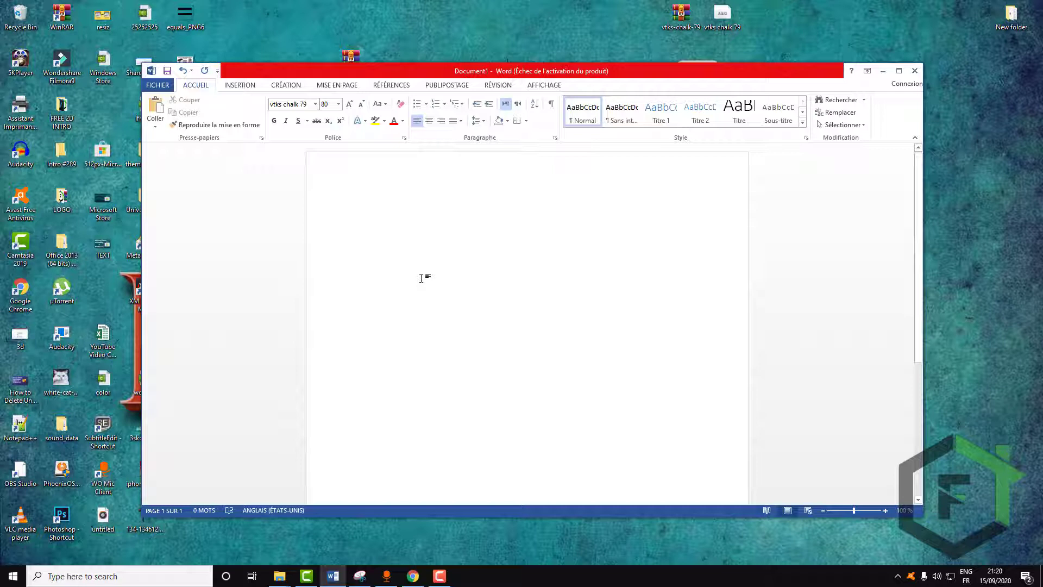
- Write 'FIX IT FREE' and 'HELLO' on separate lines and enlarge the text
text(Fi)
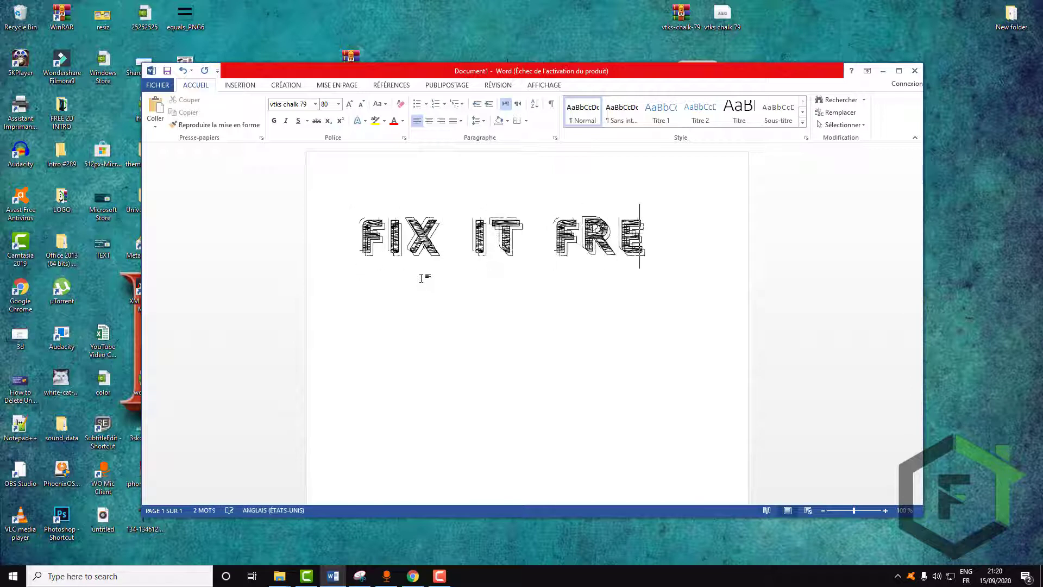
text(E)
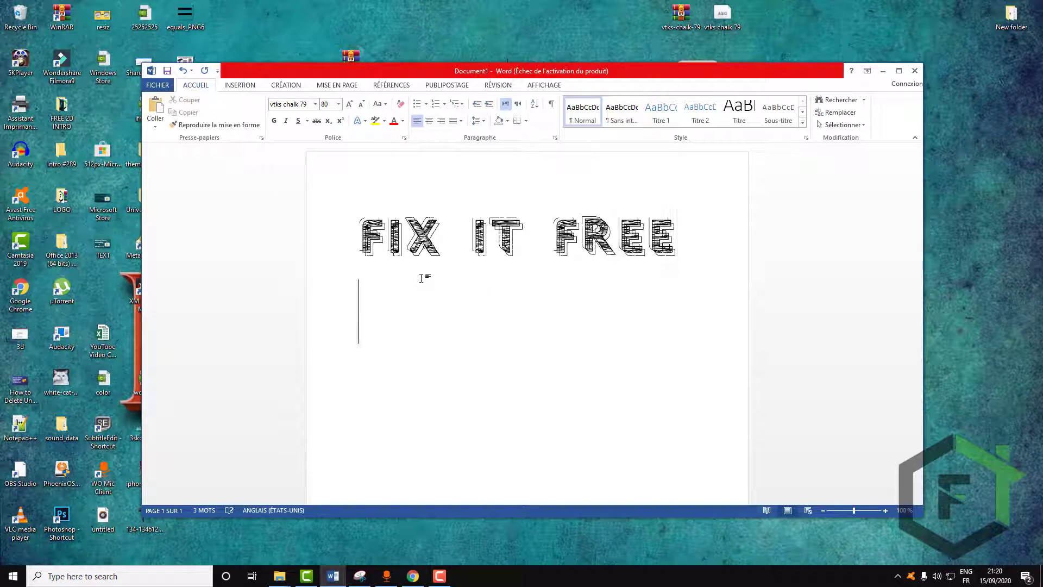
text(HELLO)
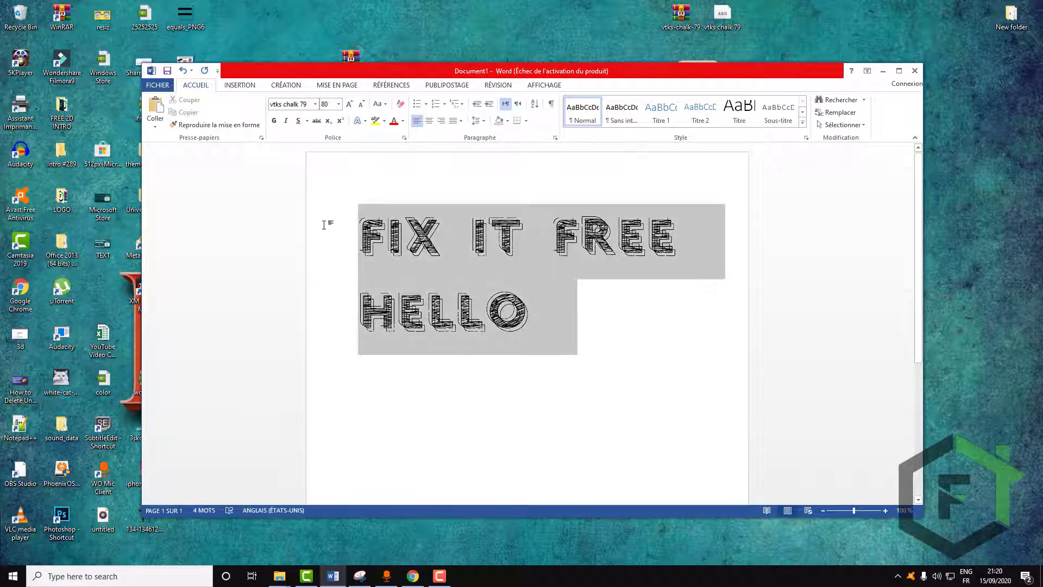
click(349, 104)
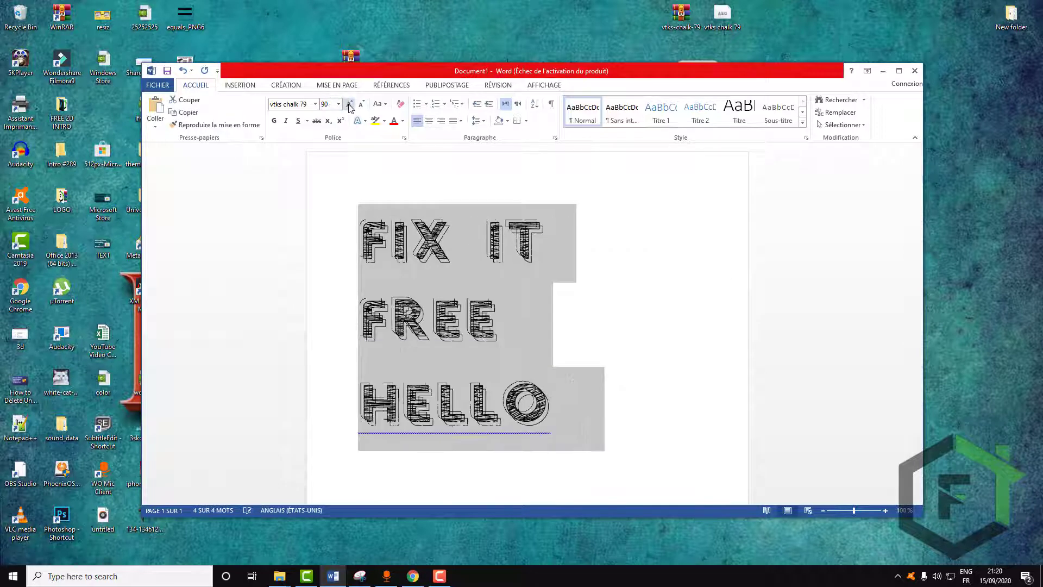